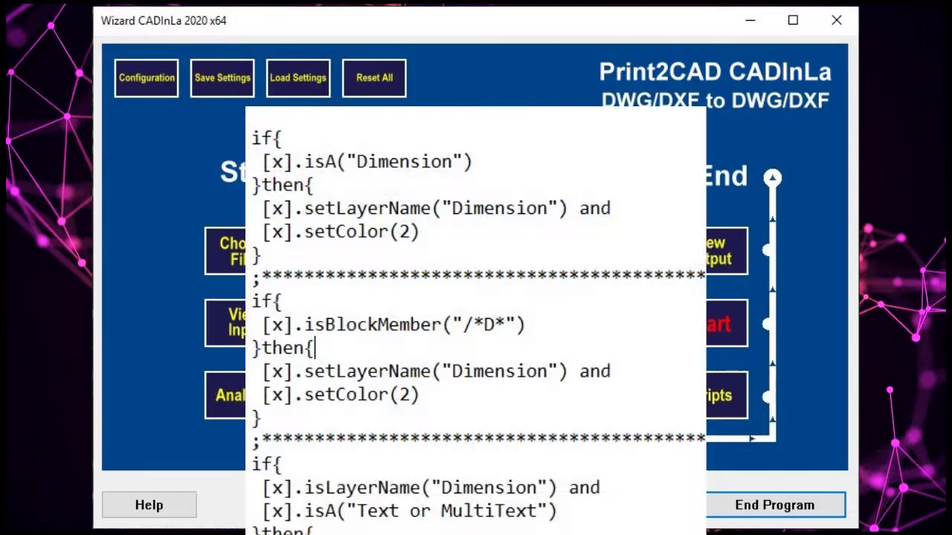
# - Scroll down through the conversion script's dimension and text rules
pyautogui.scroll(-3)
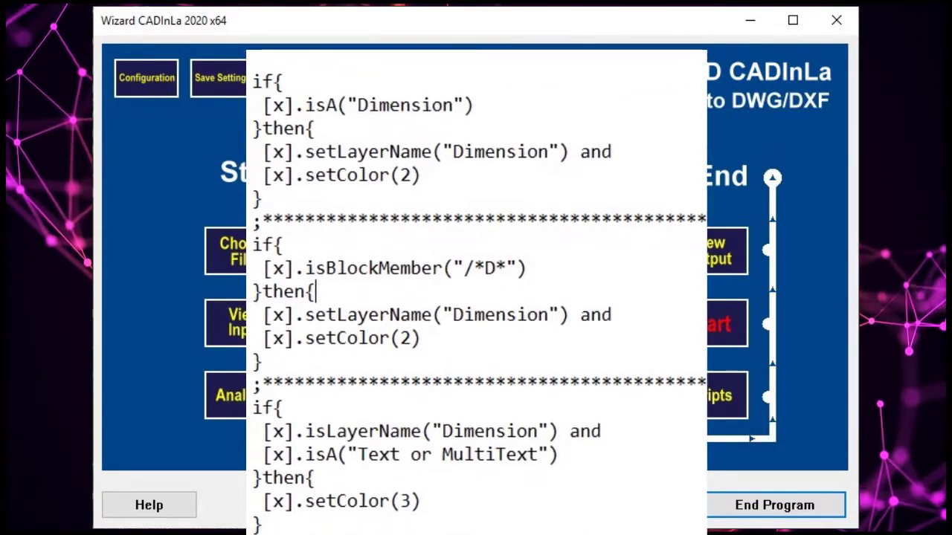
pyautogui.scroll(-3)
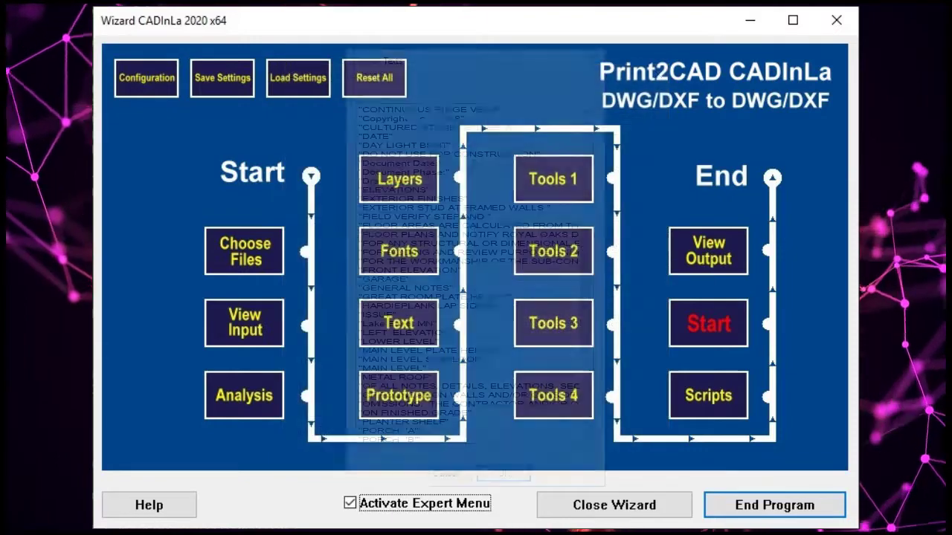
pyautogui.click(398, 323)
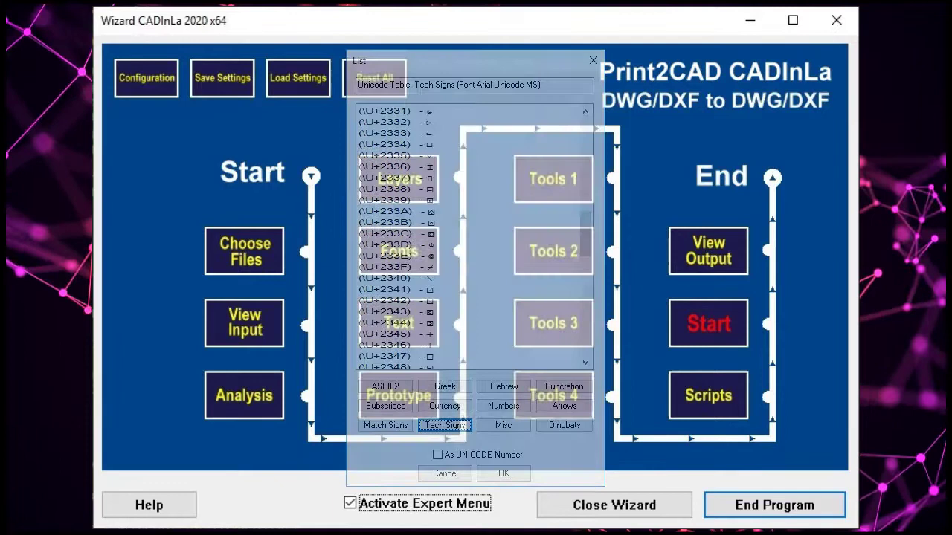
pyautogui.click(593, 60)
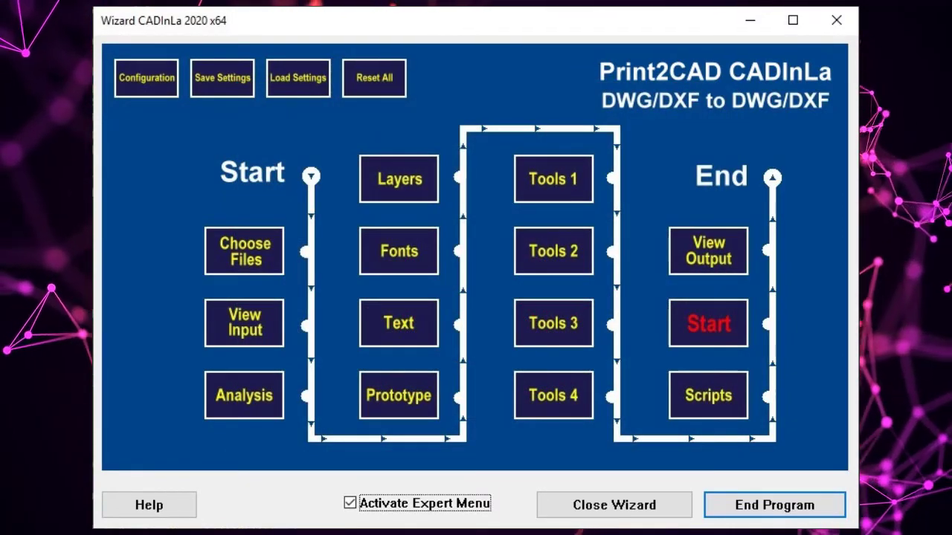
# - Start the Site-467.dwg analysis, then open File Selection listing six drawings
pyautogui.click(243, 395)
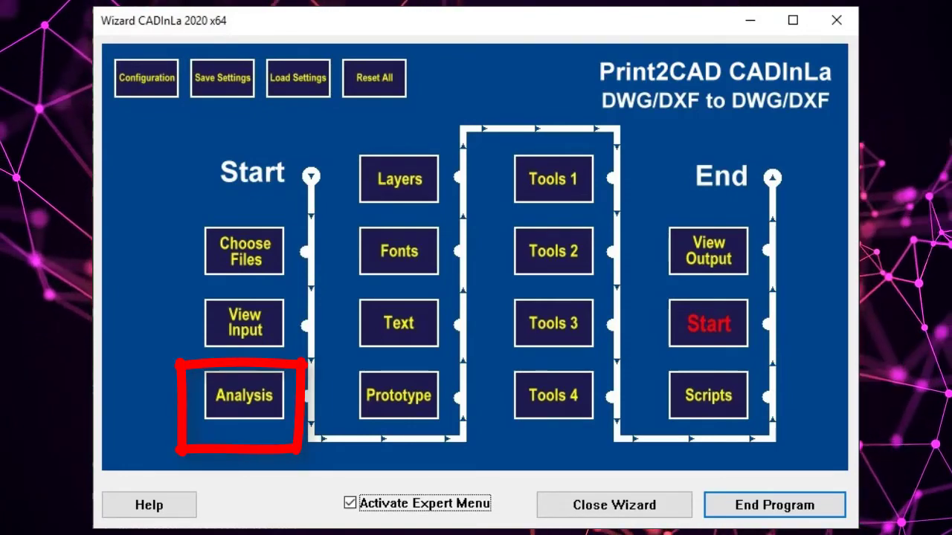
pyautogui.click(243, 395)
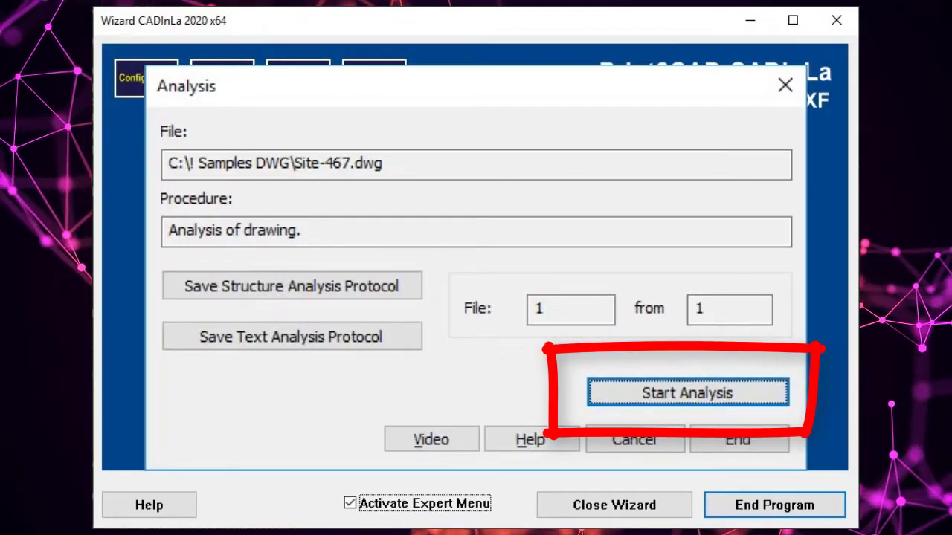
pyautogui.click(686, 393)
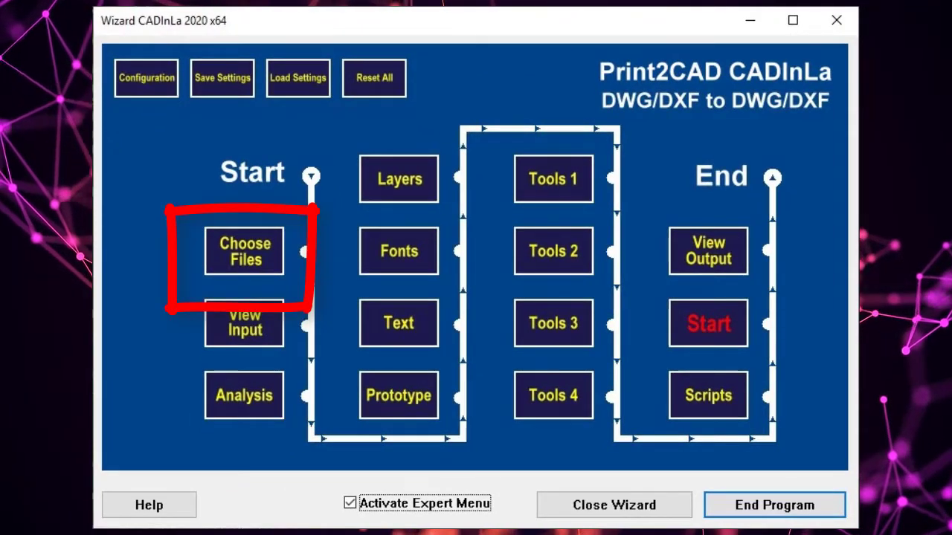
pyautogui.click(244, 251)
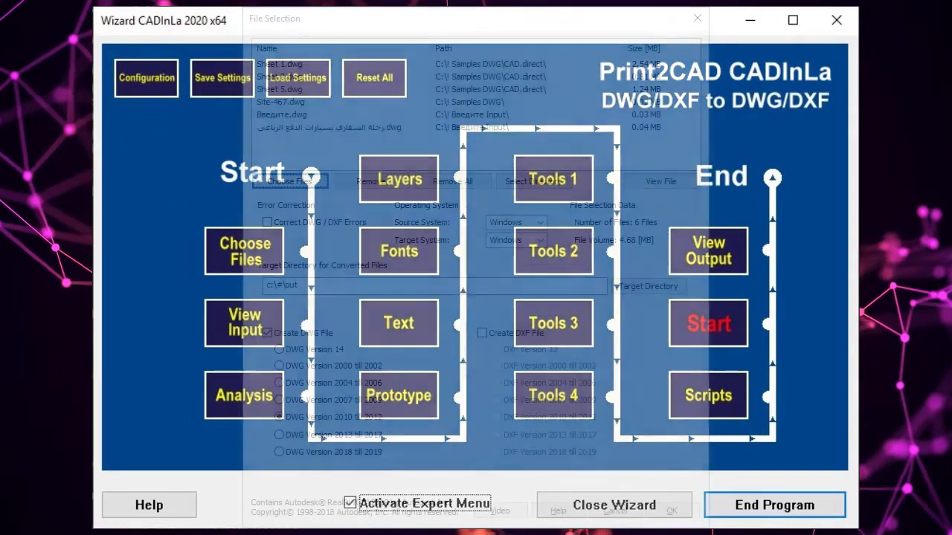